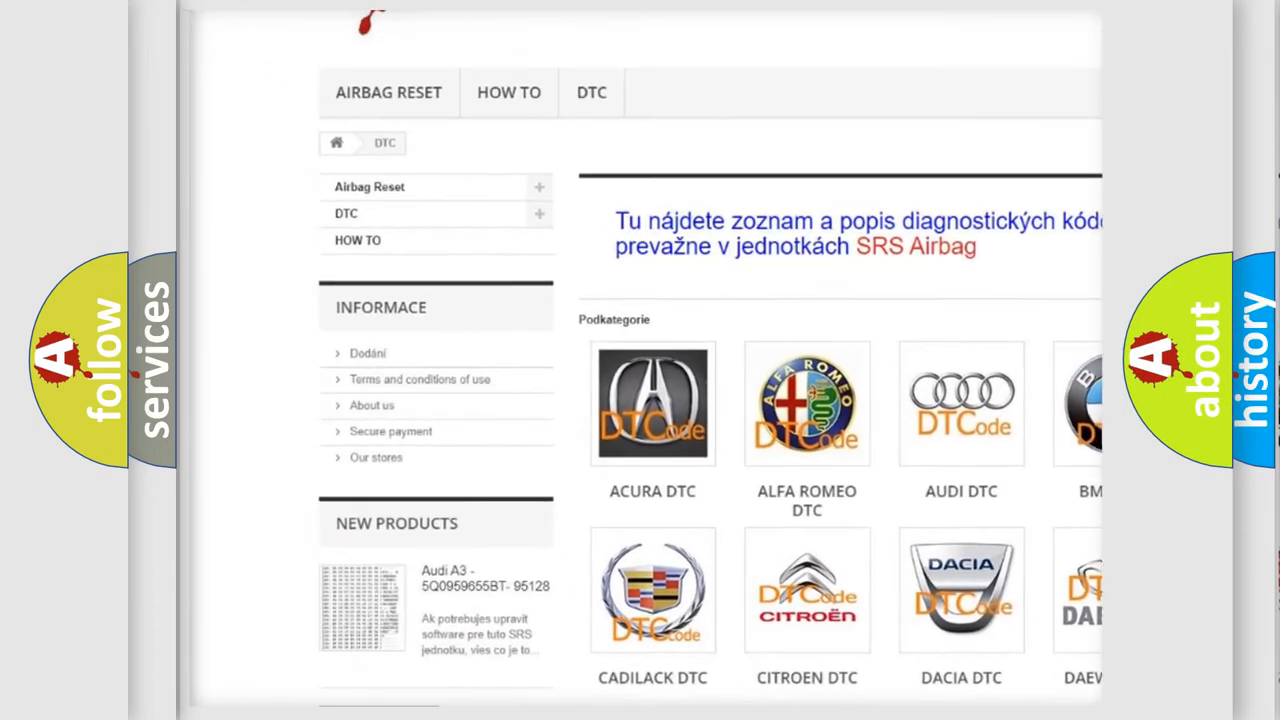
# Scroll down past the brand tiles to the long list of DTC code entries.
pyautogui.scroll(-3)
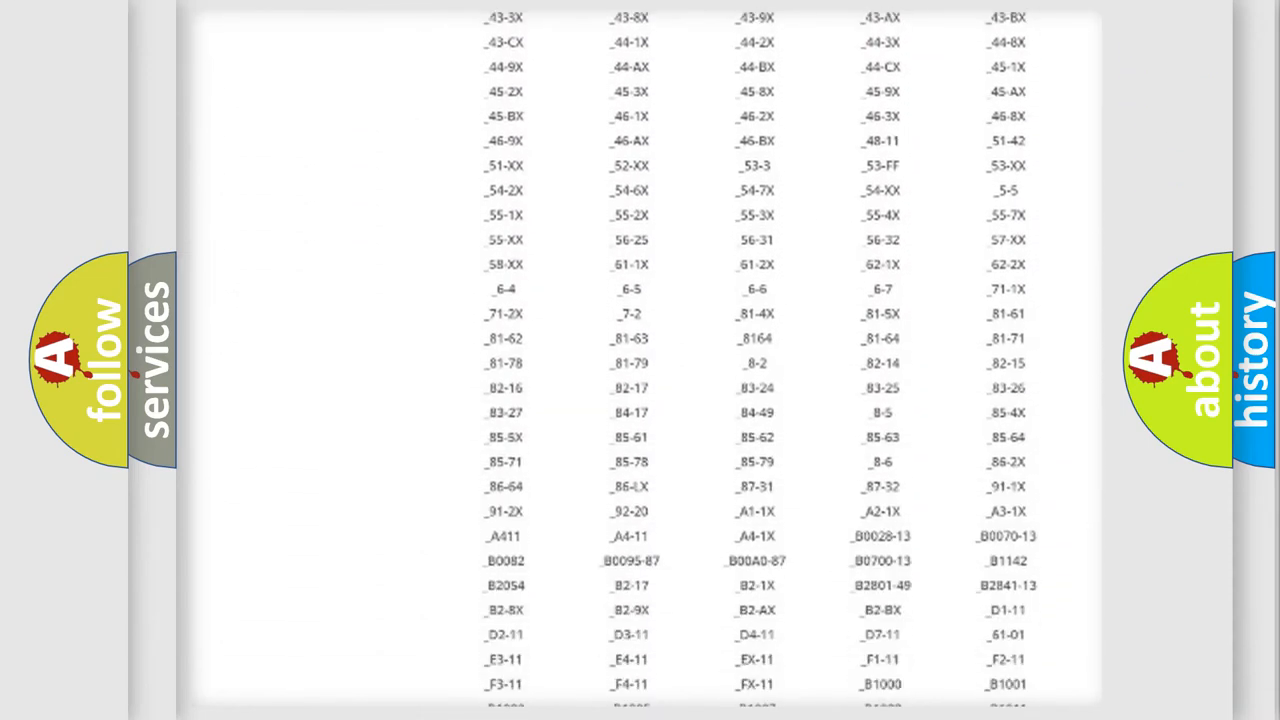
pyautogui.scroll(-3)
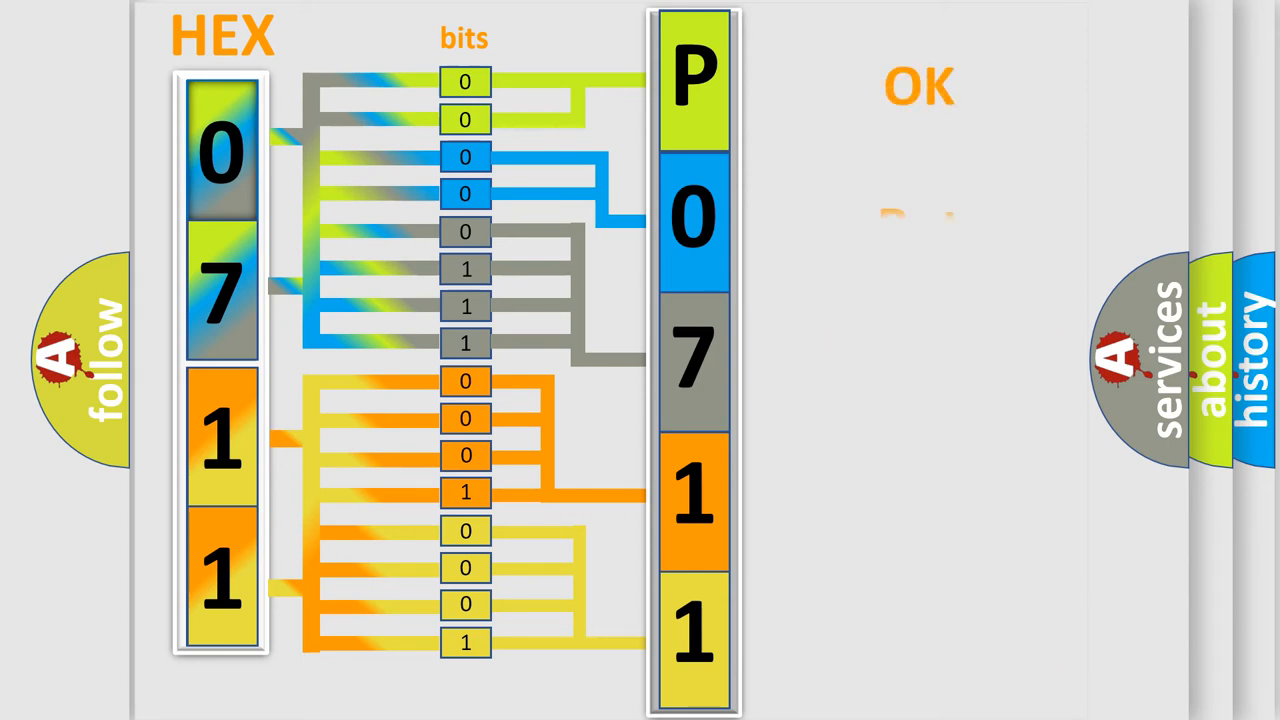
# Advance to the summary card showing Make: Acura with decoded code P0711.
pyautogui.click(918, 88)
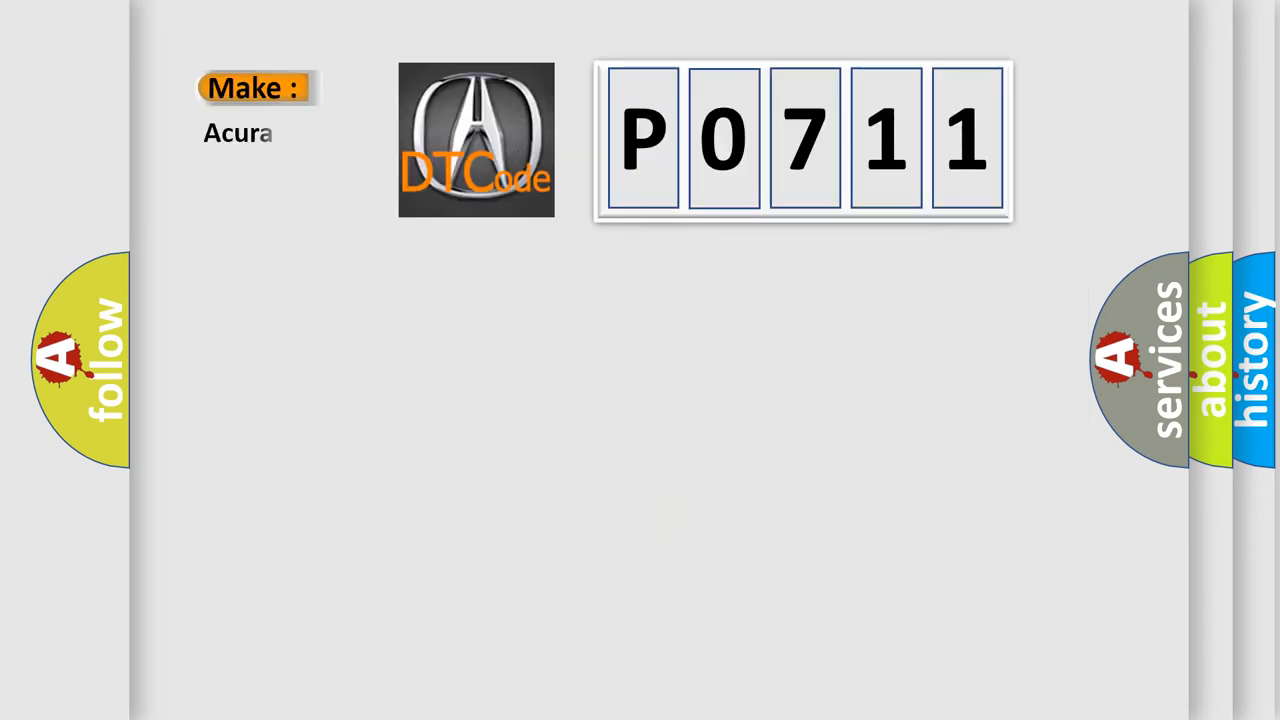